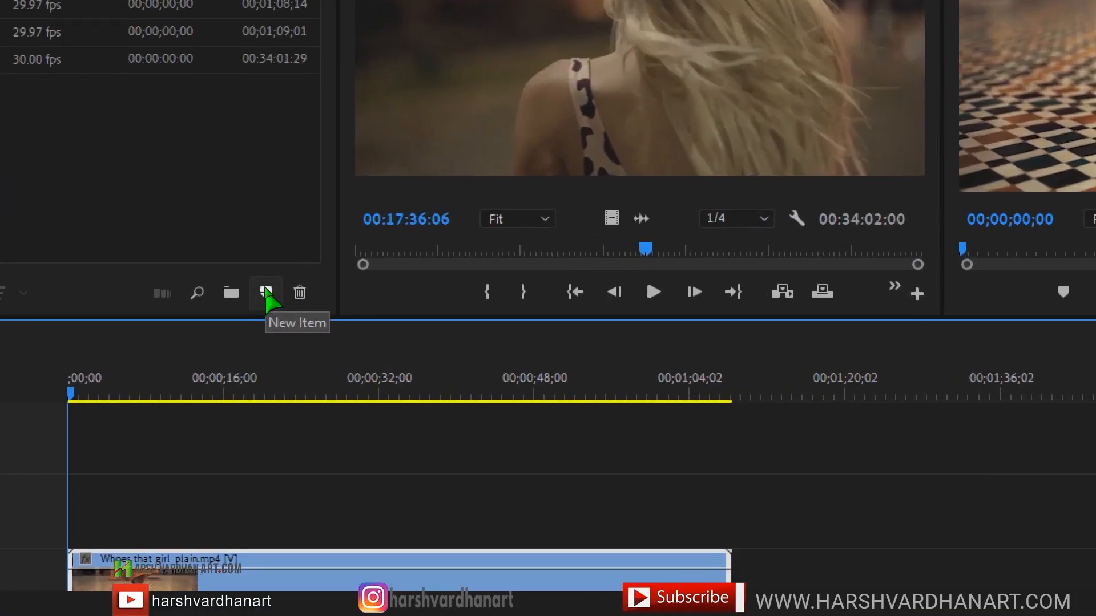
- Create a 1920×1080 adjustment layer and search the Effects panel for 'crop'
{"action": "left_click", "coordinate": [265, 292]}
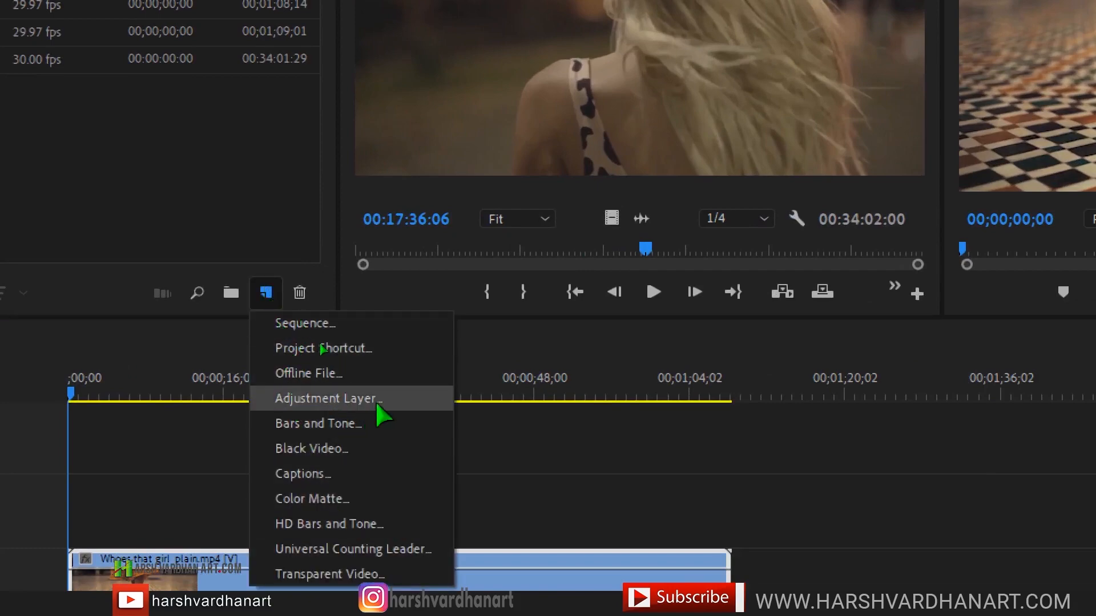
{"action": "left_click", "coordinate": [326, 398]}
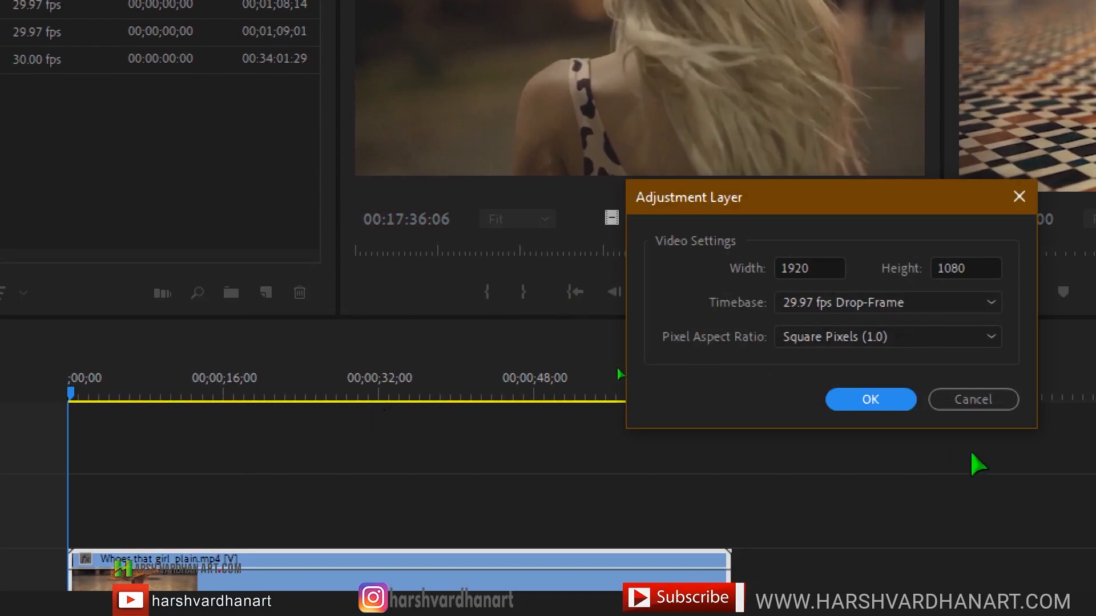
{"action": "left_click", "coordinate": [870, 399]}
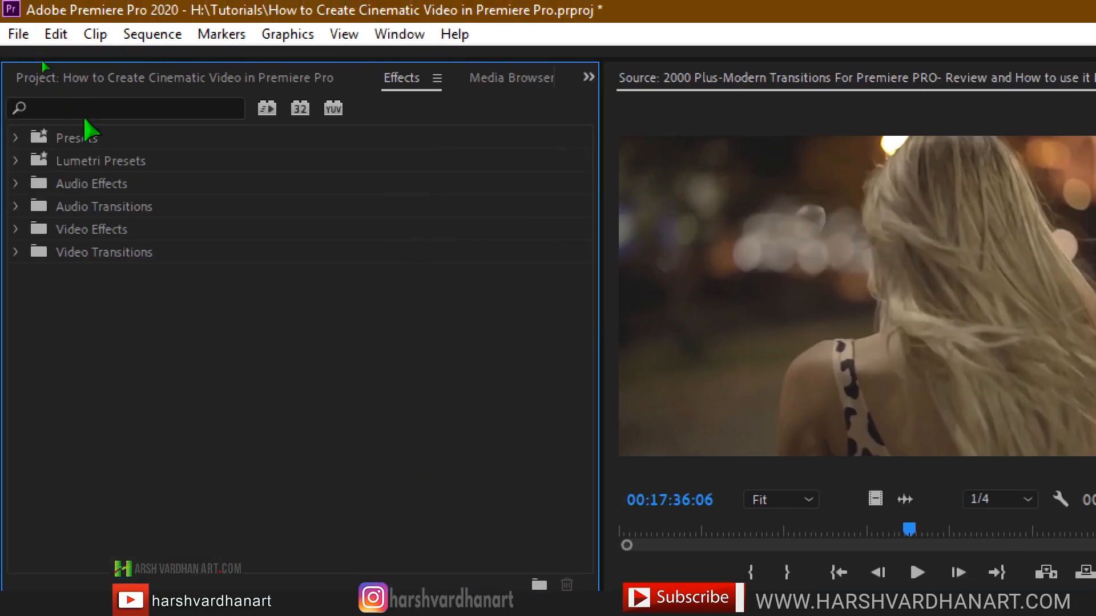
{"action": "type", "text": "crop"}
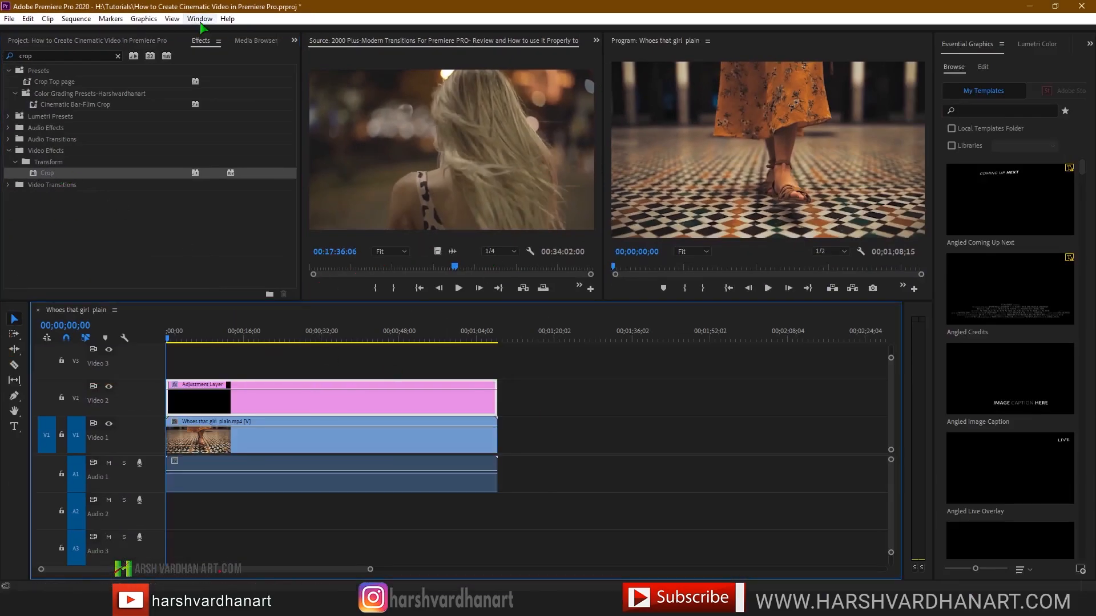
- In the adjustment layer's Effect Controls, set the Crop Top value to 8%
{"action": "left_click", "coordinate": [200, 19]}
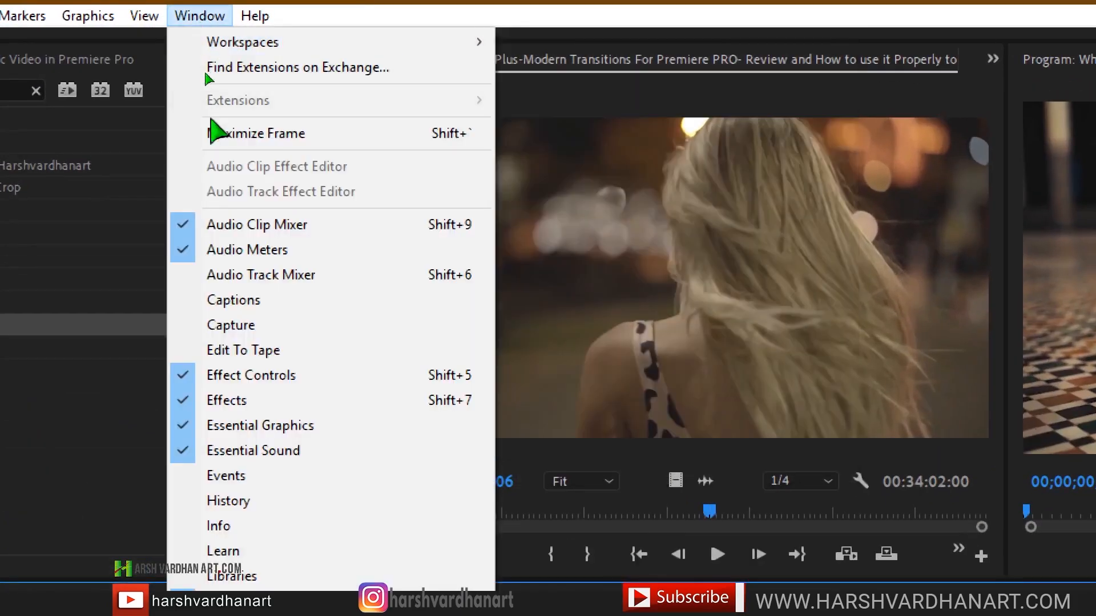
{"action": "mouse_move", "coordinate": [250, 376]}
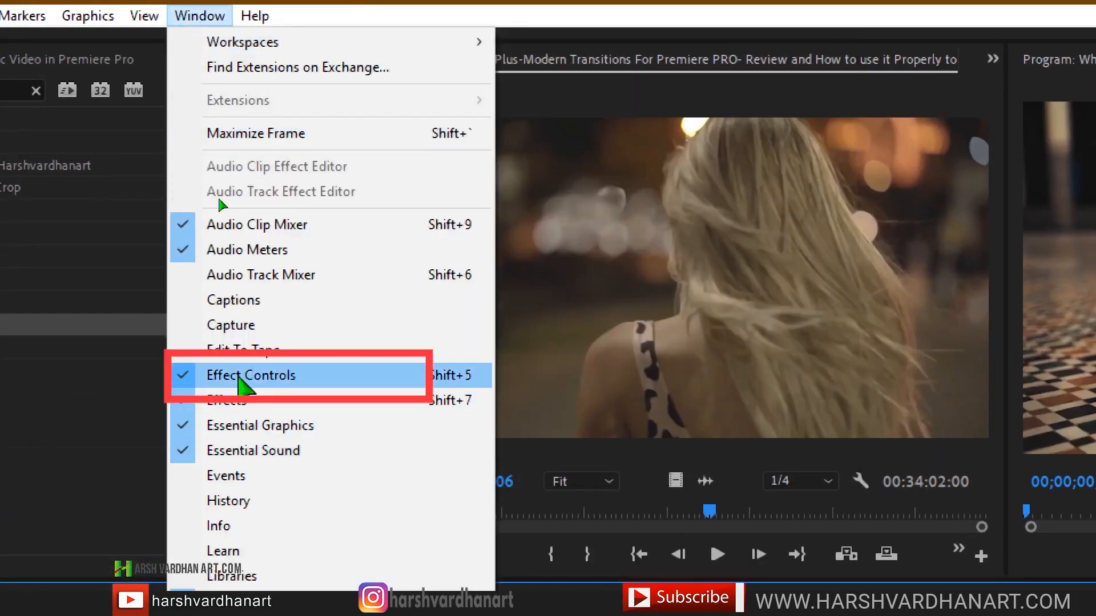
{"action": "left_click", "coordinate": [252, 376]}
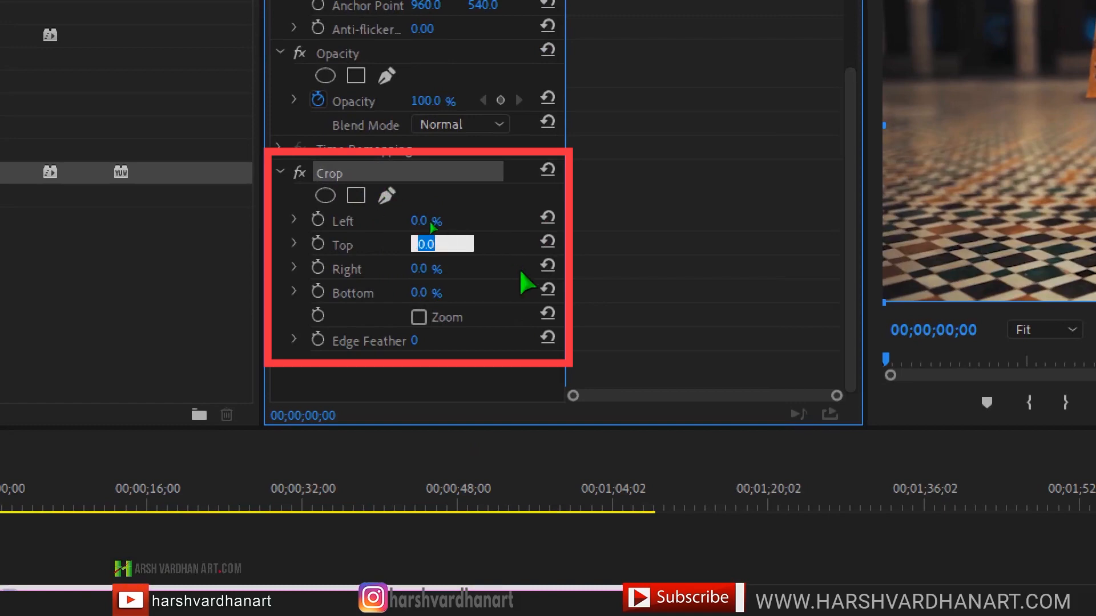
{"action": "type", "text": "8"}
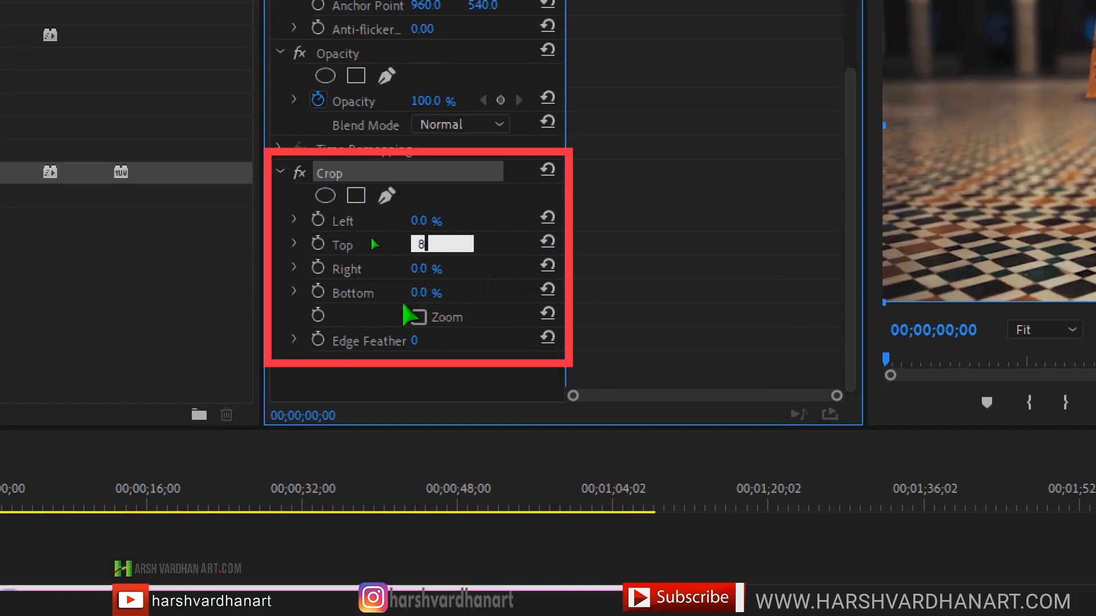
{"action": "left_click", "coordinate": [442, 292]}
{"action": "type", "text": "8"}
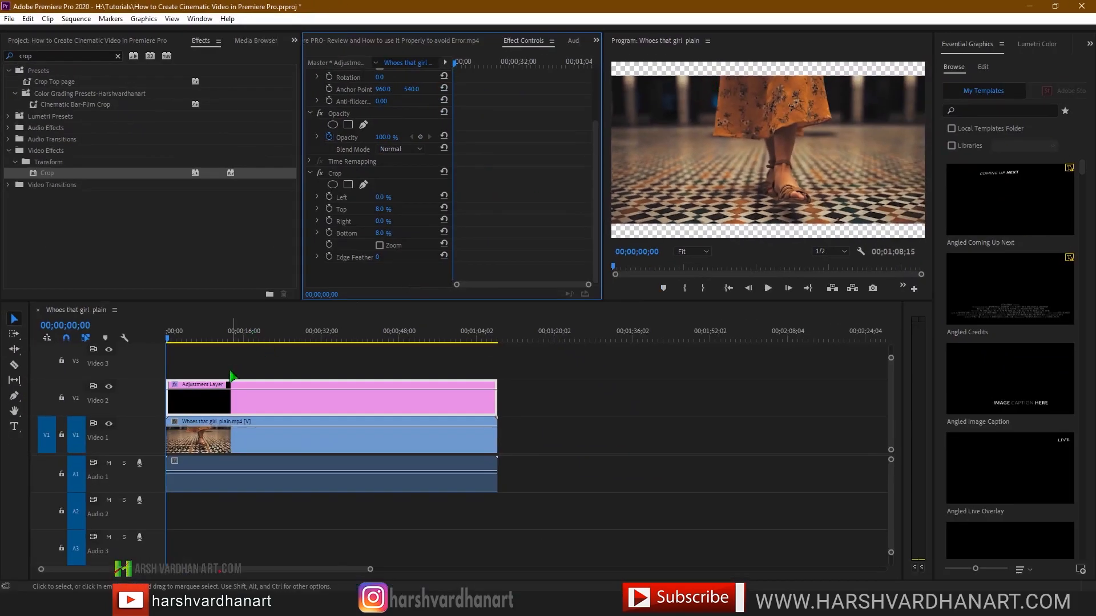
{"action": "mouse_move", "coordinate": [233, 402]}
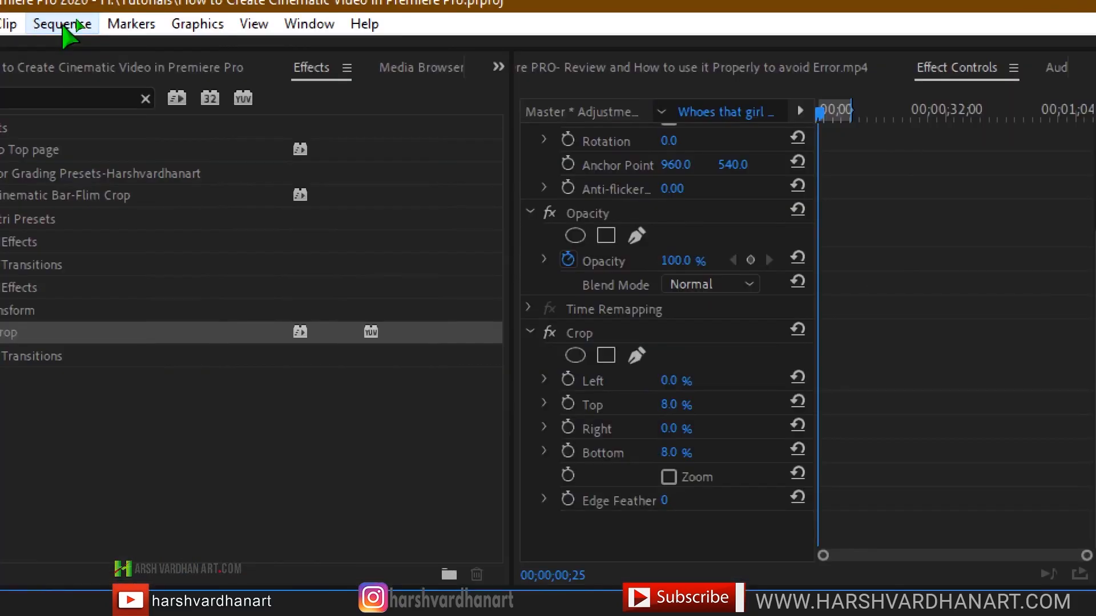
- Render from the Sequence menu and play back the letterboxed preview
{"action": "left_click", "coordinate": [62, 23]}
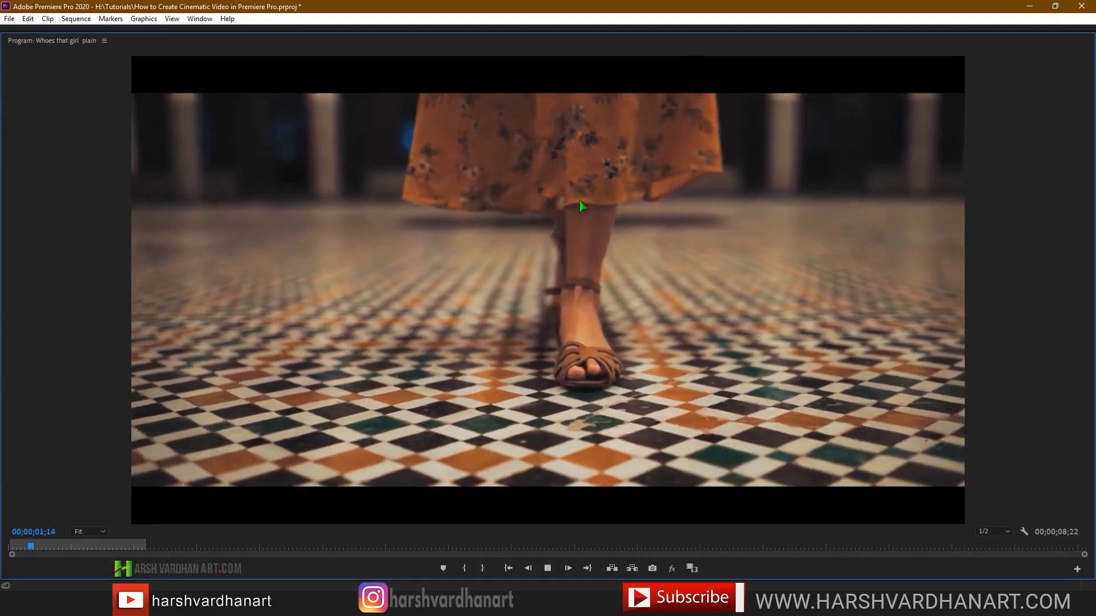
{"action": "left_click", "coordinate": [567, 567]}
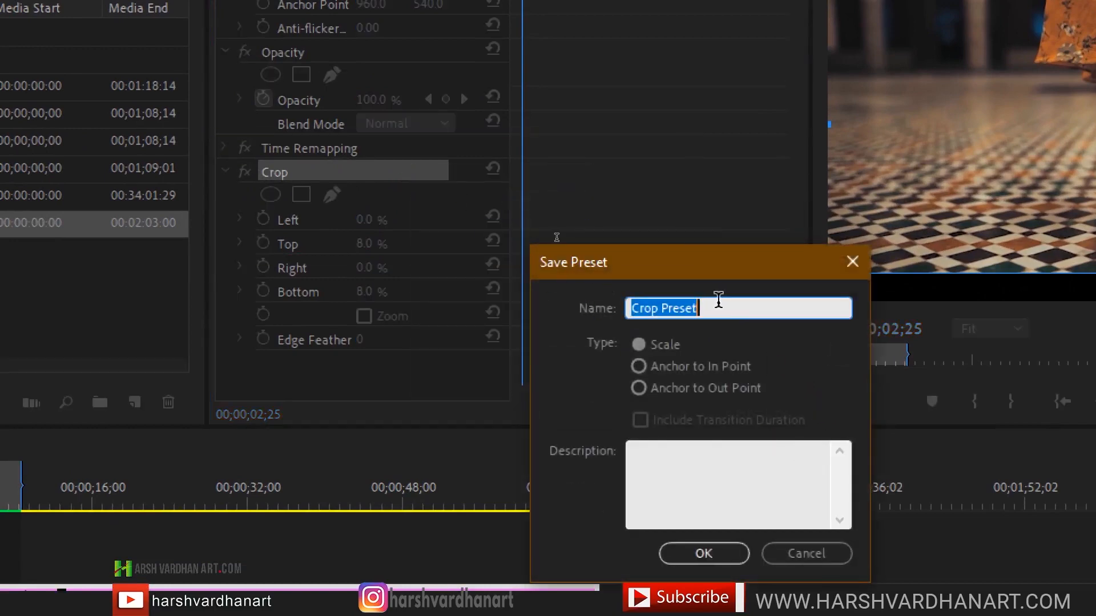
- Enter 'Cinematic Bar or Crop' as the name for the saved Crop preset
{"action": "type", "text": "Cinematic"}
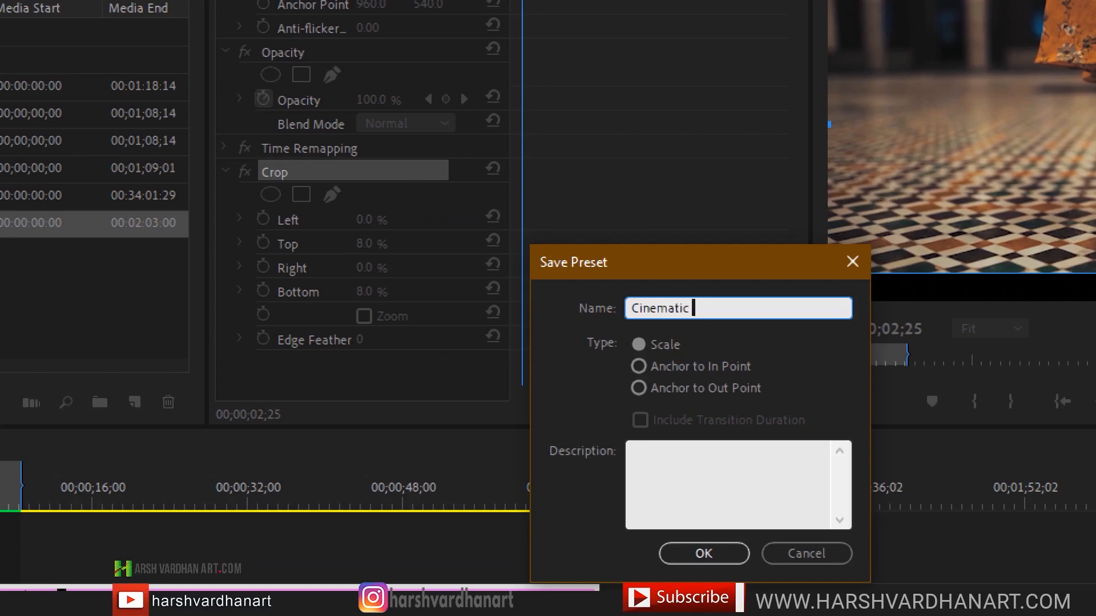
{"action": "type", "text": "Bar"}
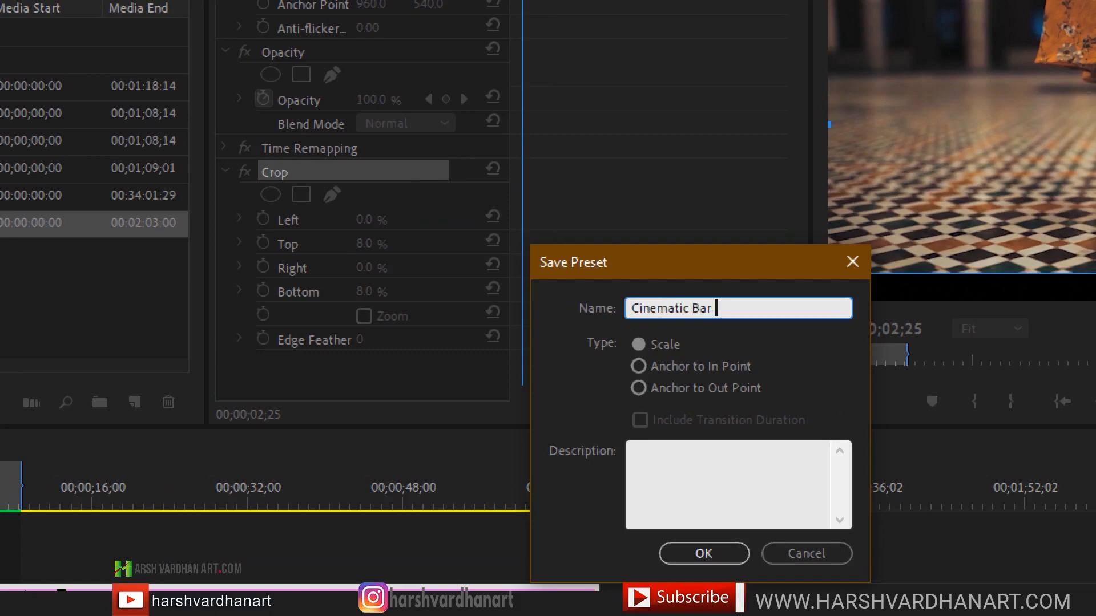
{"action": "type", "text": "or Cr"}
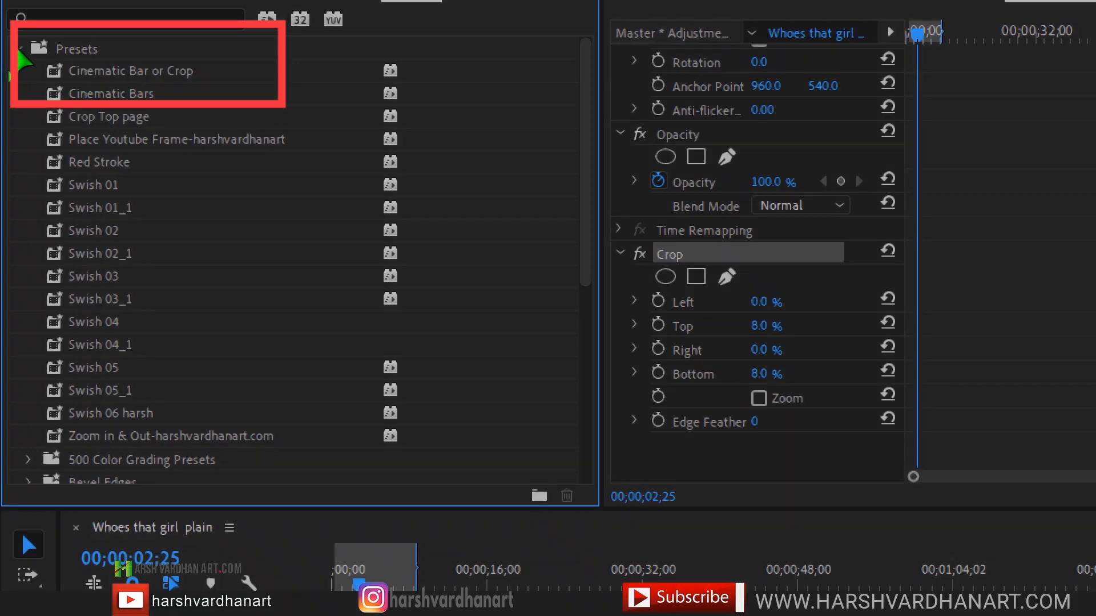
{"action": "left_click", "coordinate": [129, 69]}
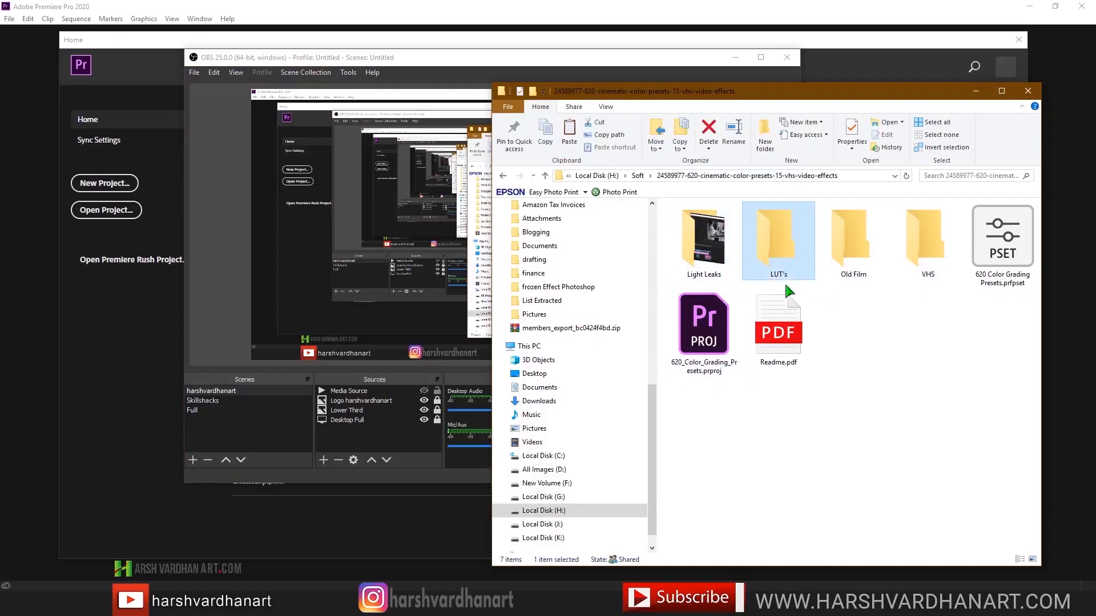
- Select the LUT's folder inside the cinematic colour presets pack
{"action": "left_click", "coordinate": [1001, 241]}
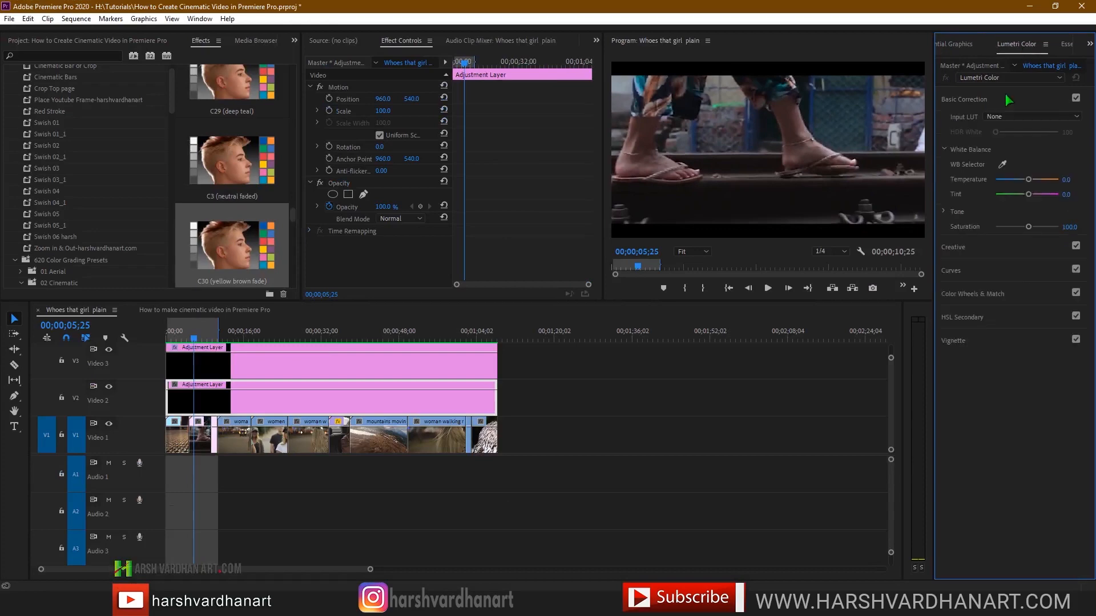
{"action": "mouse_move", "coordinate": [984, 252]}
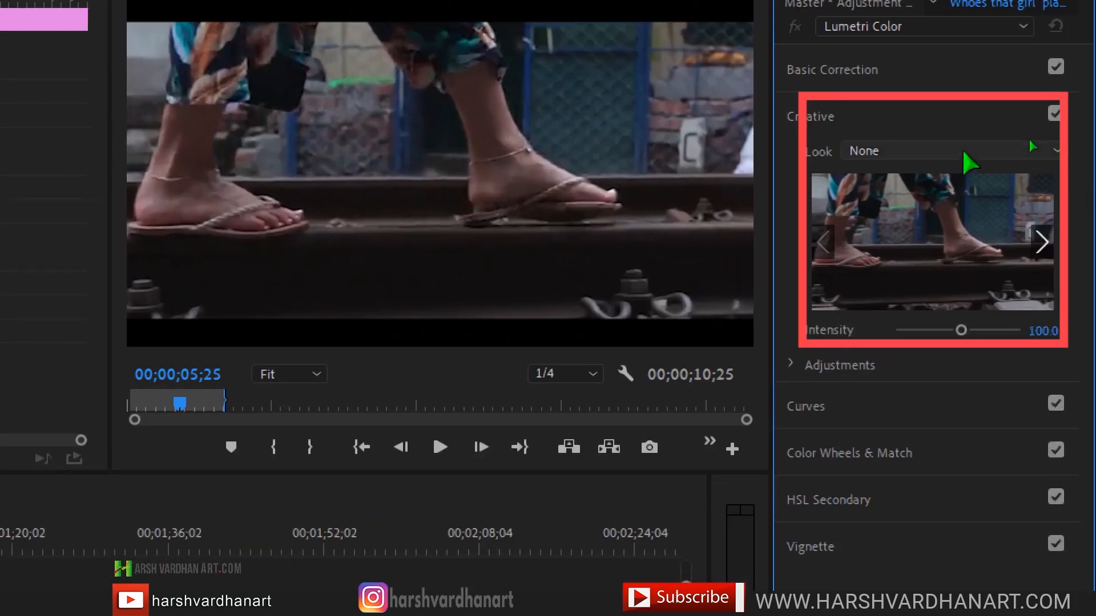
- Browse to the Cinematic looks folder and load the C22 (deep teal) LUT as the creative look
{"action": "left_click", "coordinate": [943, 150]}
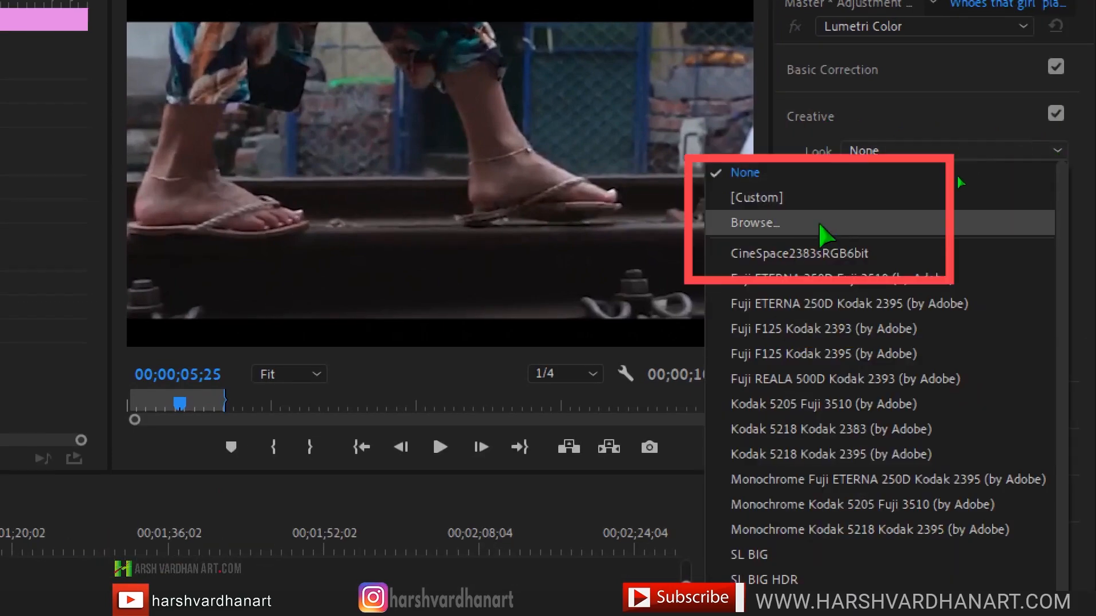
{"action": "left_click", "coordinate": [757, 224]}
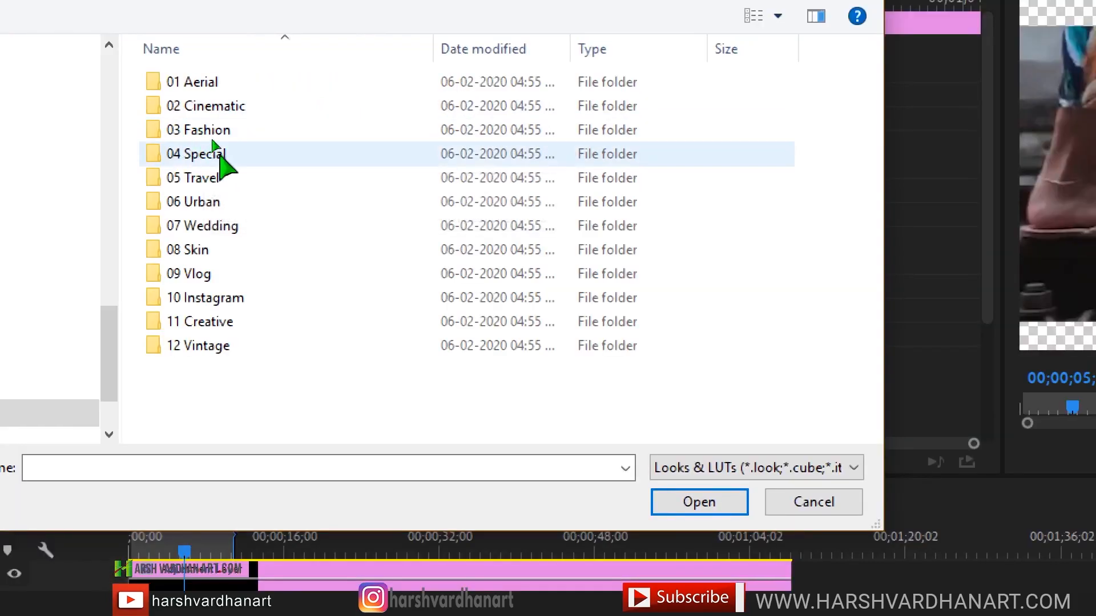
{"action": "double_click", "coordinate": [198, 153]}
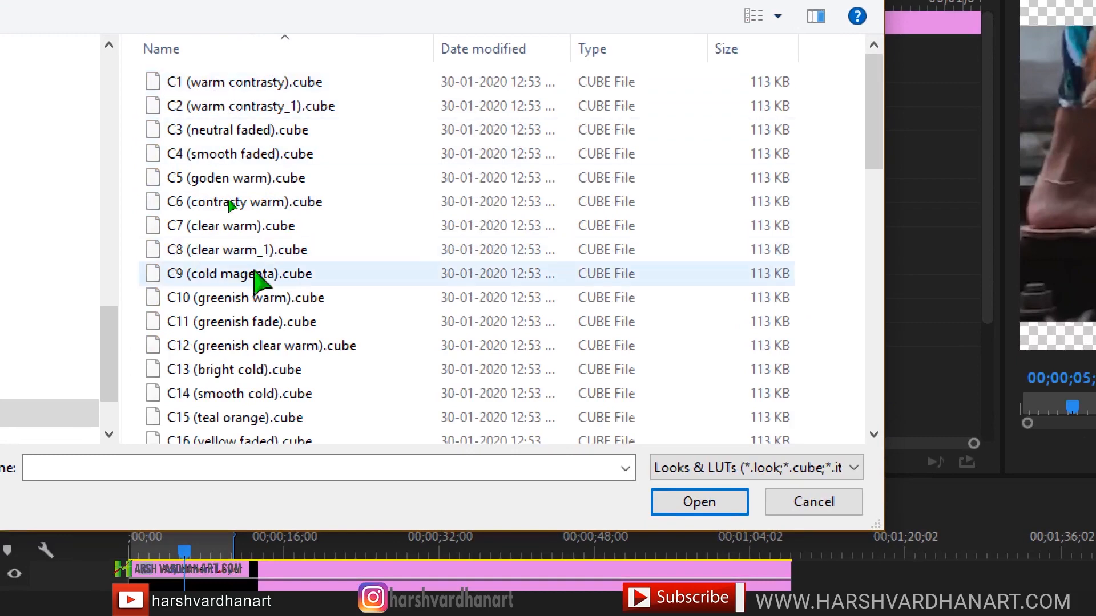
{"action": "scroll", "scroll_direction": "down", "scroll_amount": 3}
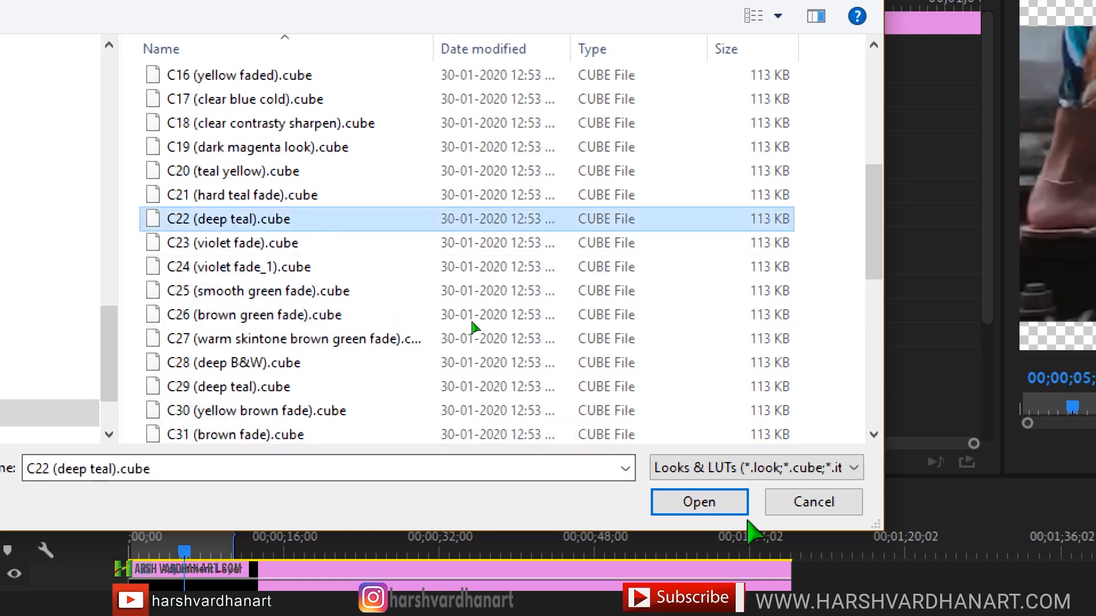
{"action": "left_click", "coordinate": [699, 502]}
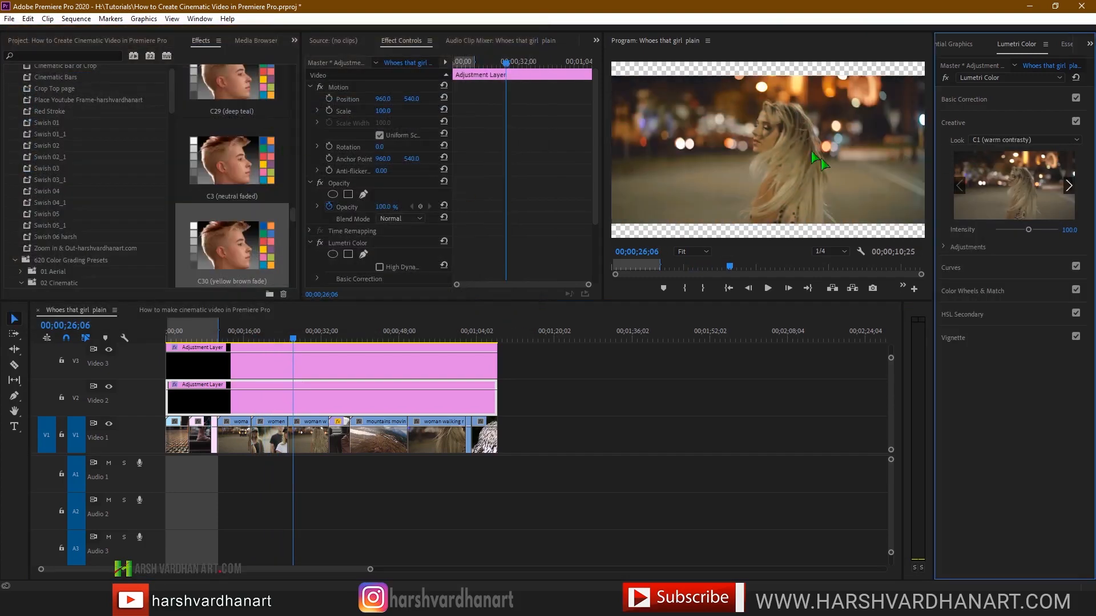
- Switch to the C11 (greenish fade) look and lower its Intensity to about 48.6
{"action": "left_click", "coordinate": [218, 331]}
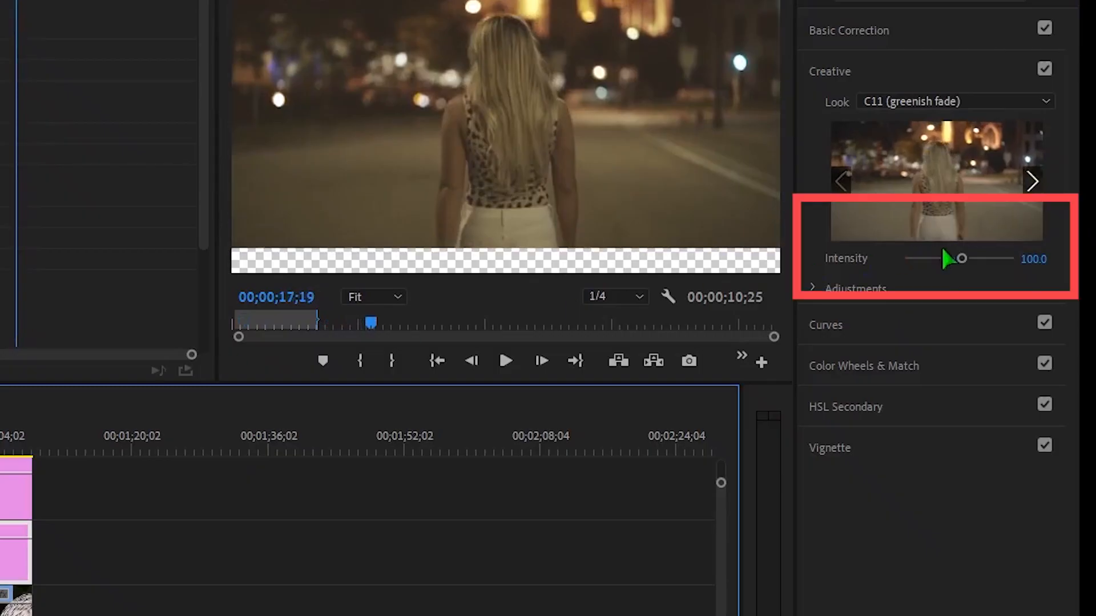
{"action": "left_click_drag", "start_coordinate": [961, 259], "coordinate": [929, 259]}
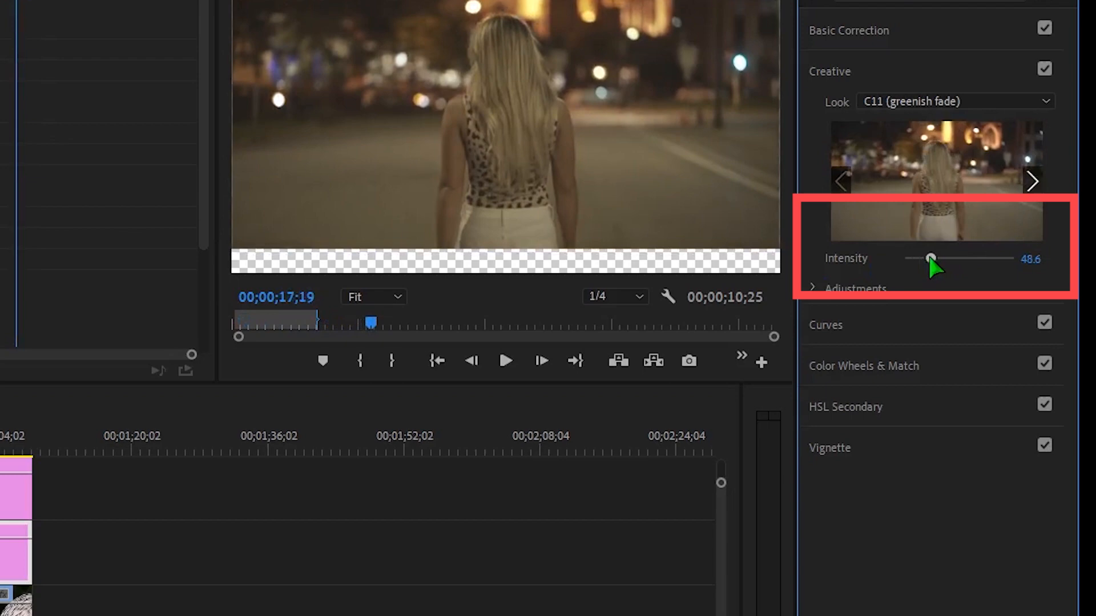
{"action": "left_click_drag", "start_coordinate": [931, 259], "coordinate": [918, 259]}
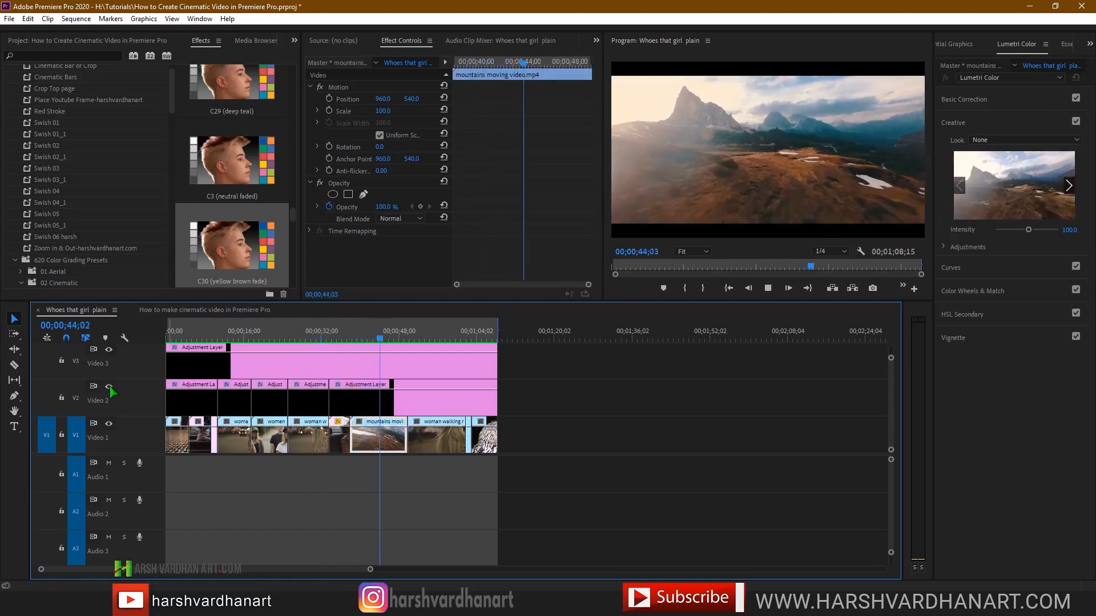
- Click the Add to Cart button on the Modern Transitions item page
{"action": "left_click", "coordinate": [728, 437]}
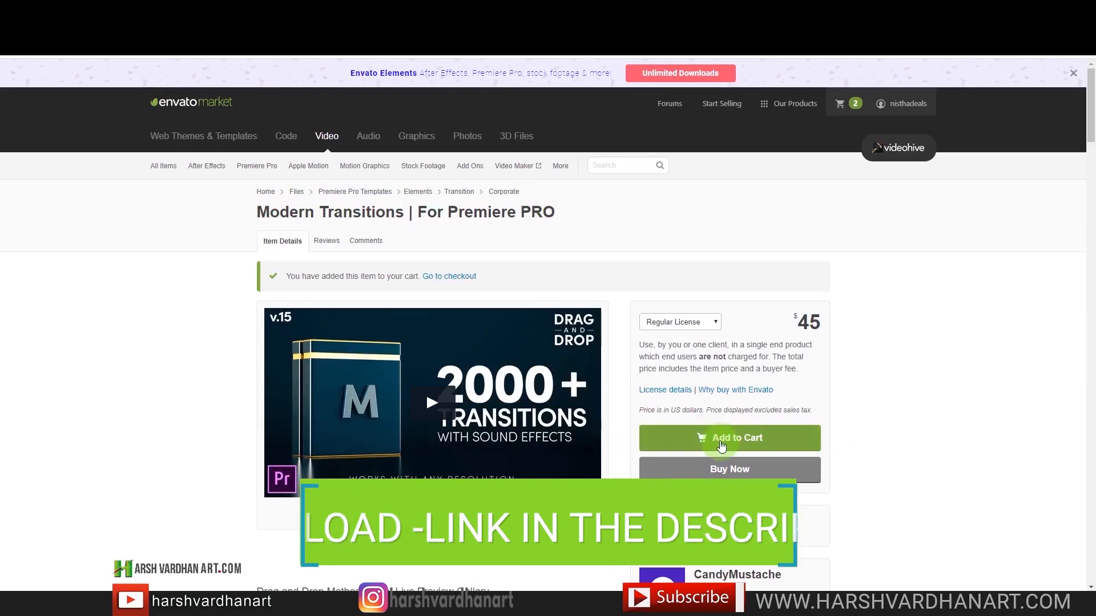
- Add the Modern Transitions pack to the cart and choose Go to Checkout
{"action": "left_click", "coordinate": [729, 438]}
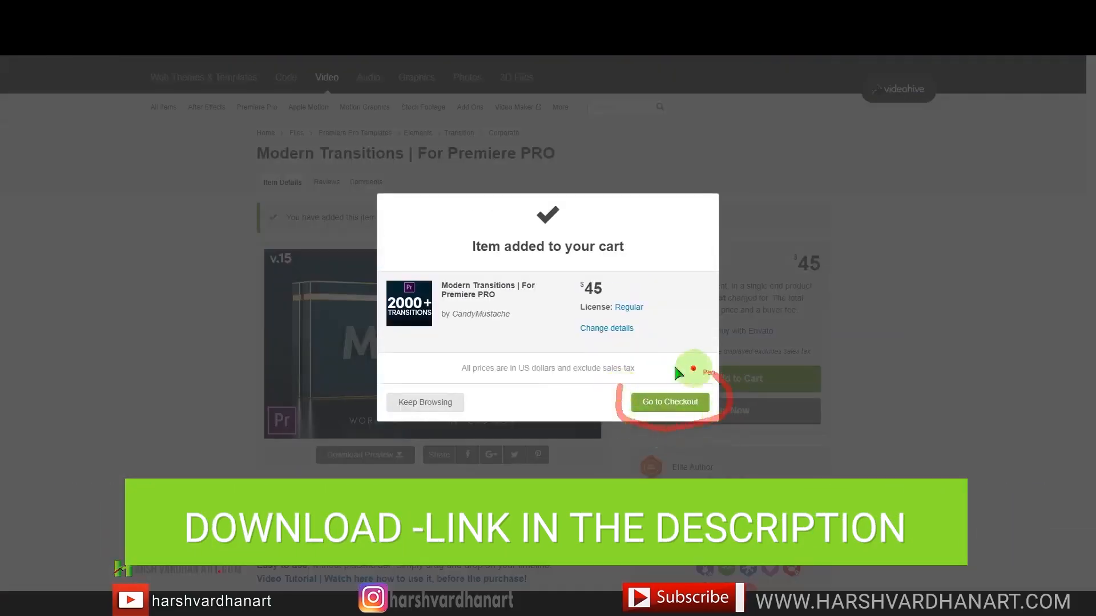
{"action": "left_click", "coordinate": [668, 402]}
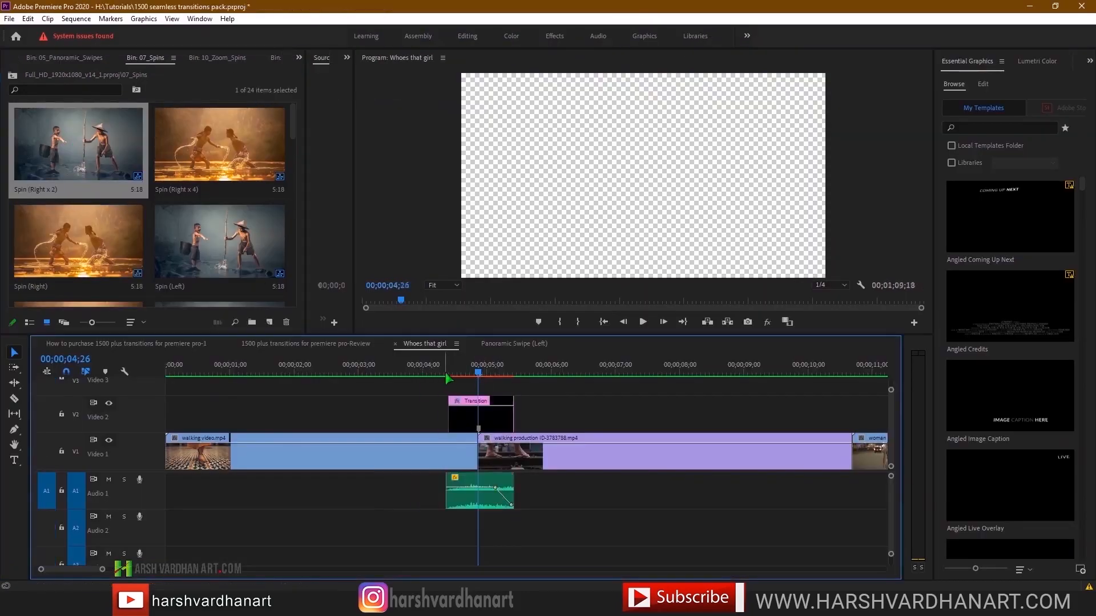
- Pick a Spin preset from the 07_Spins bin for the walking-clips cut
{"action": "left_click", "coordinate": [641, 322]}
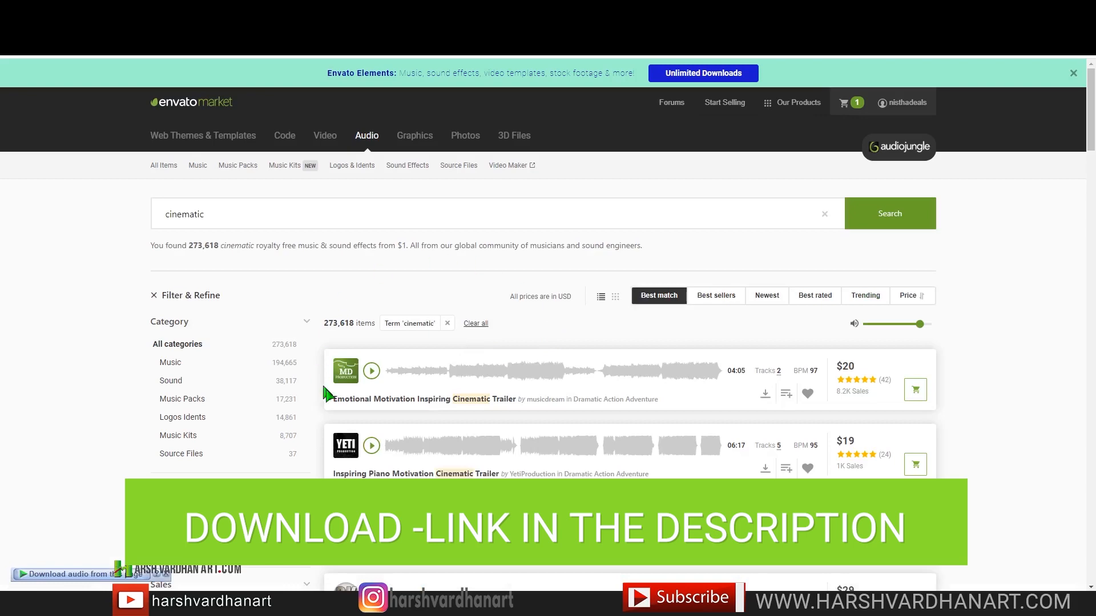
- Scroll the AudioJungle 'cinematic' results to find the Epic track
{"action": "scroll", "scroll_direction": "down", "scroll_amount": 3}
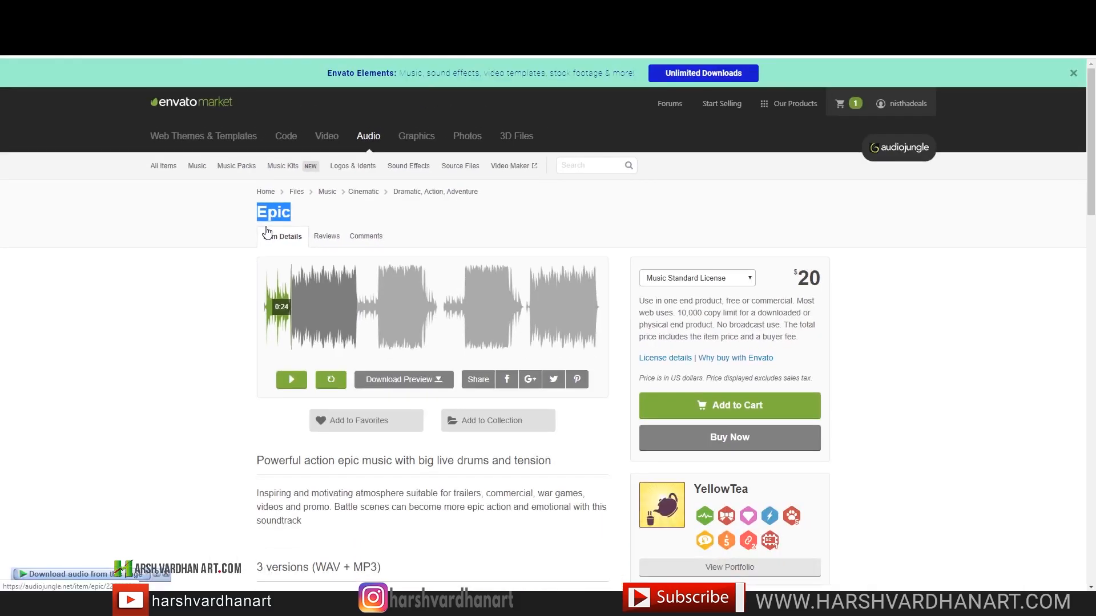
{"action": "scroll", "scroll_direction": "down", "scroll_amount": 3}
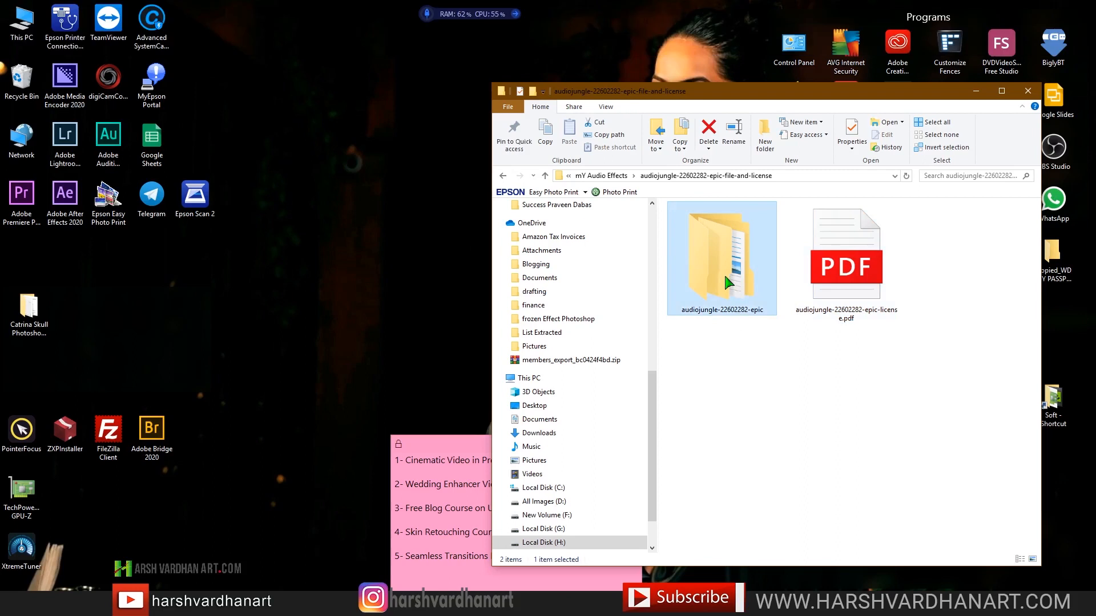
- Open the audiojungle Epic folder and browse its MP3, WAV and short-version track files
{"action": "double_click", "coordinate": [722, 257]}
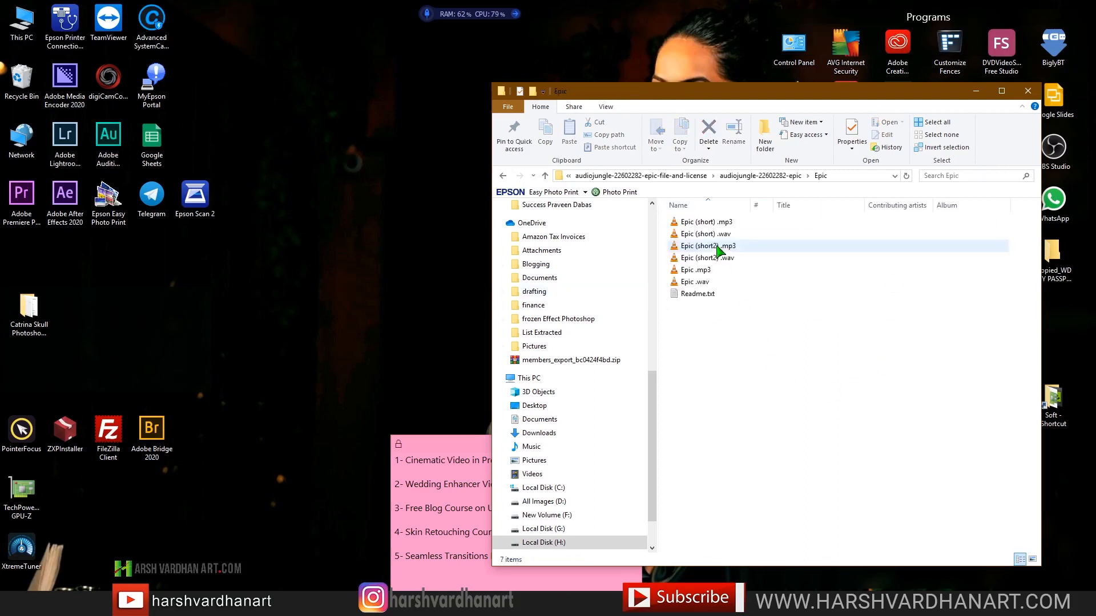
{"action": "left_click", "coordinate": [694, 270]}
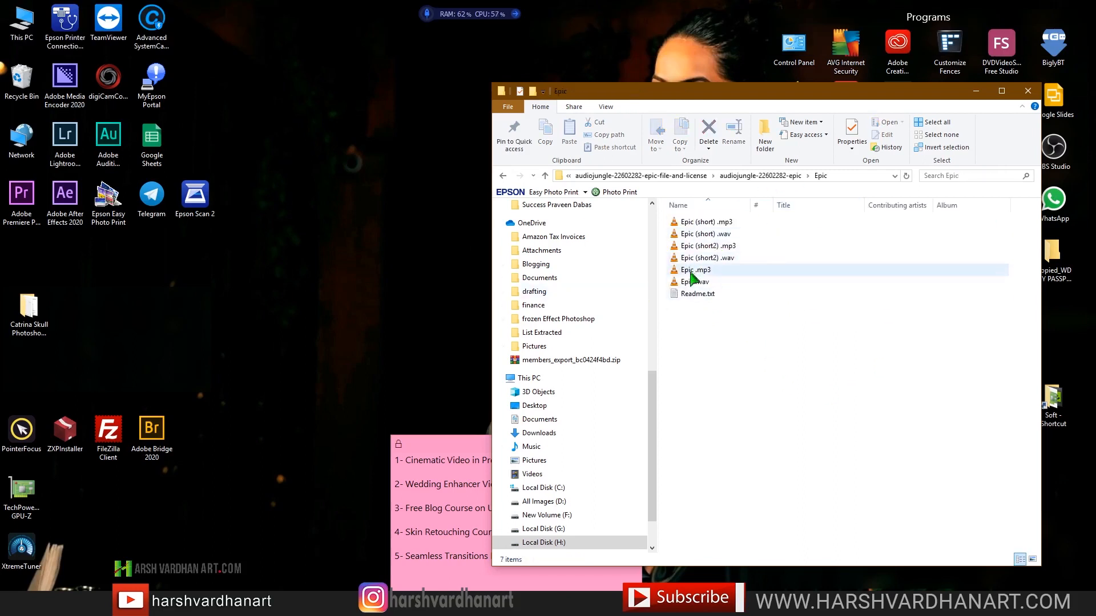
{"action": "left_click", "coordinate": [707, 245]}
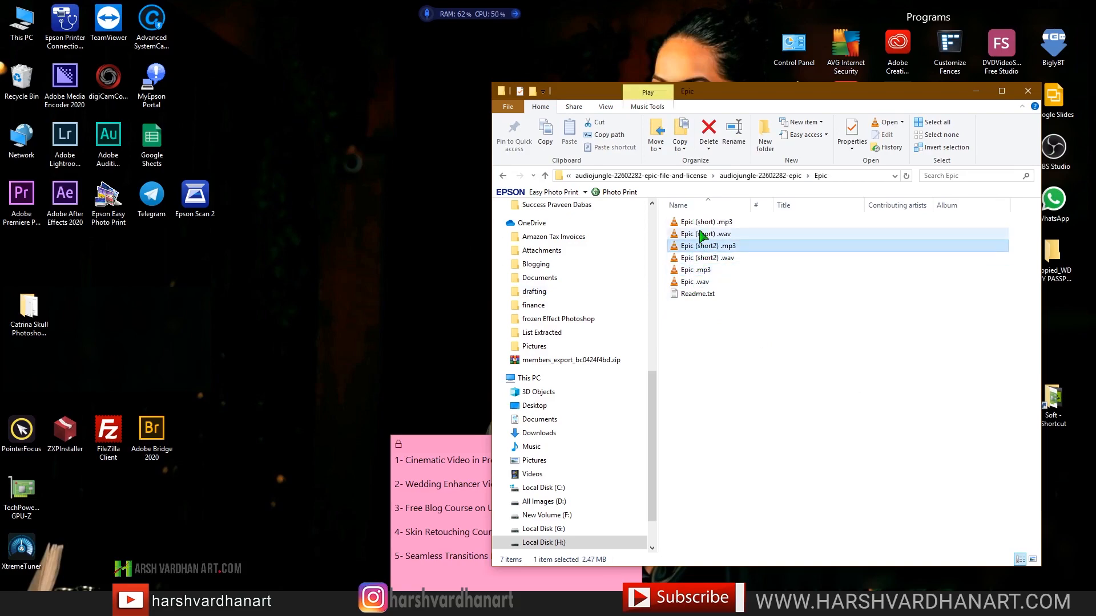
{"action": "left_click", "coordinate": [706, 221]}
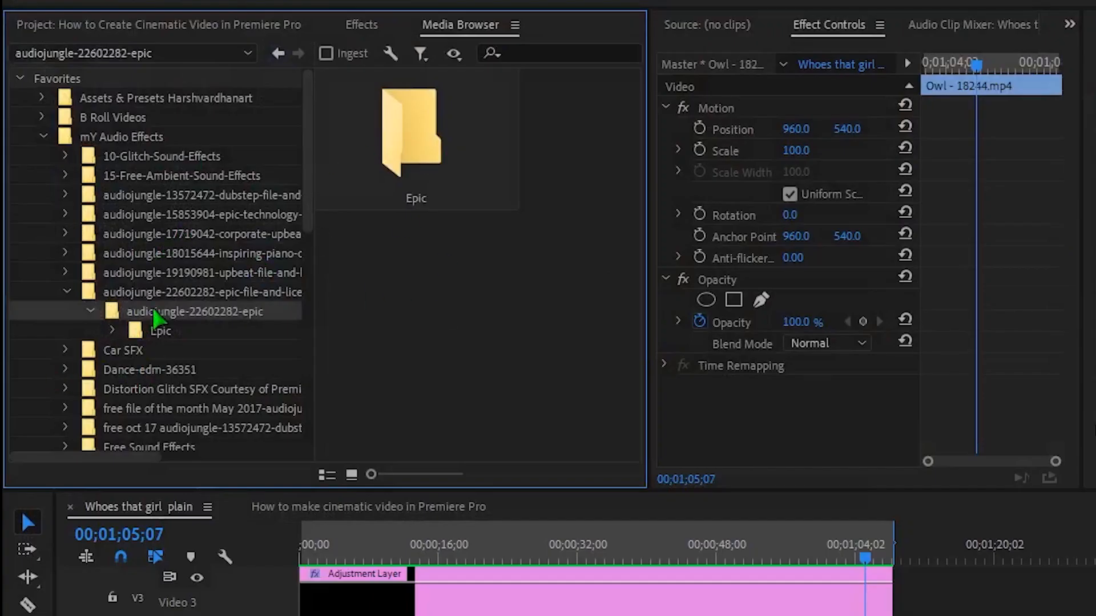
- Import the Epic folder, expand its bin, and trim Epic.mp3 on Audio 1 to the sequence end
{"action": "right_click", "coordinate": [411, 129]}
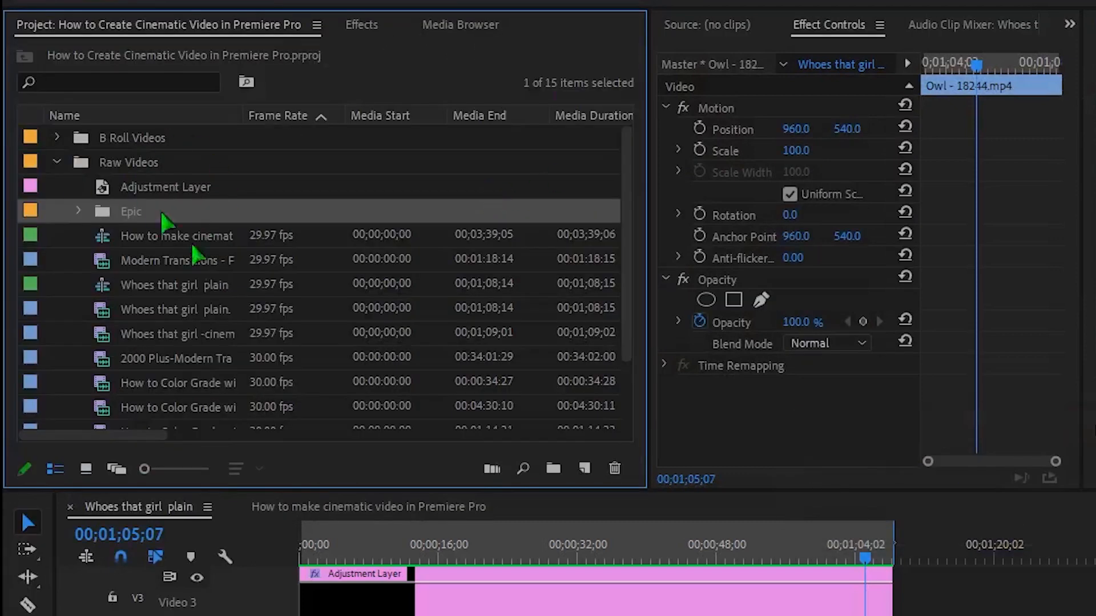
{"action": "left_click", "coordinate": [77, 211]}
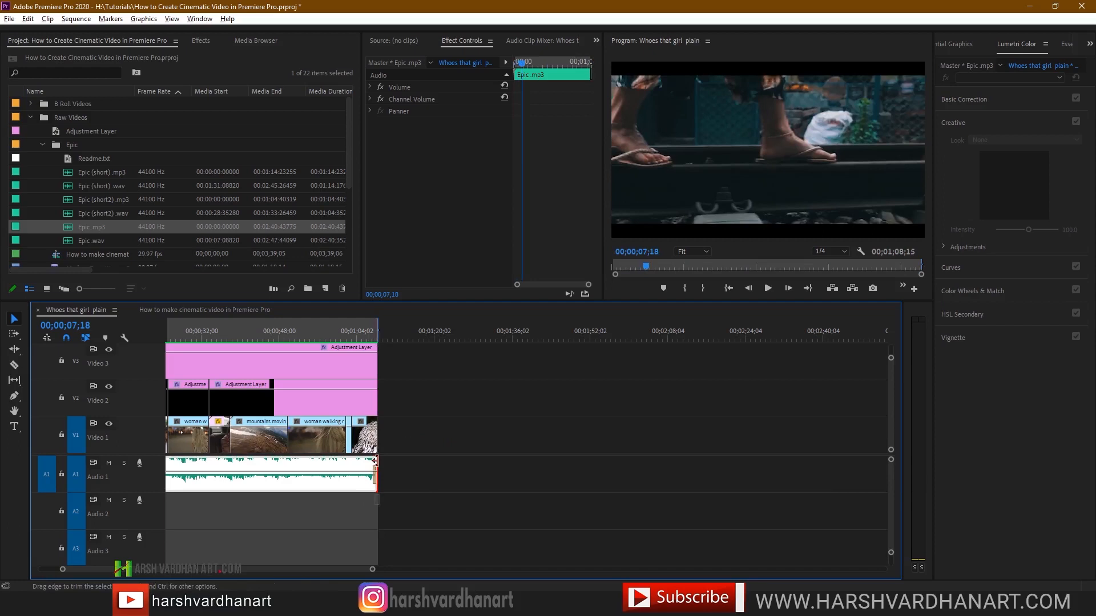
{"action": "left_click_drag", "start_coordinate": [374, 474], "coordinate": [379, 474]}
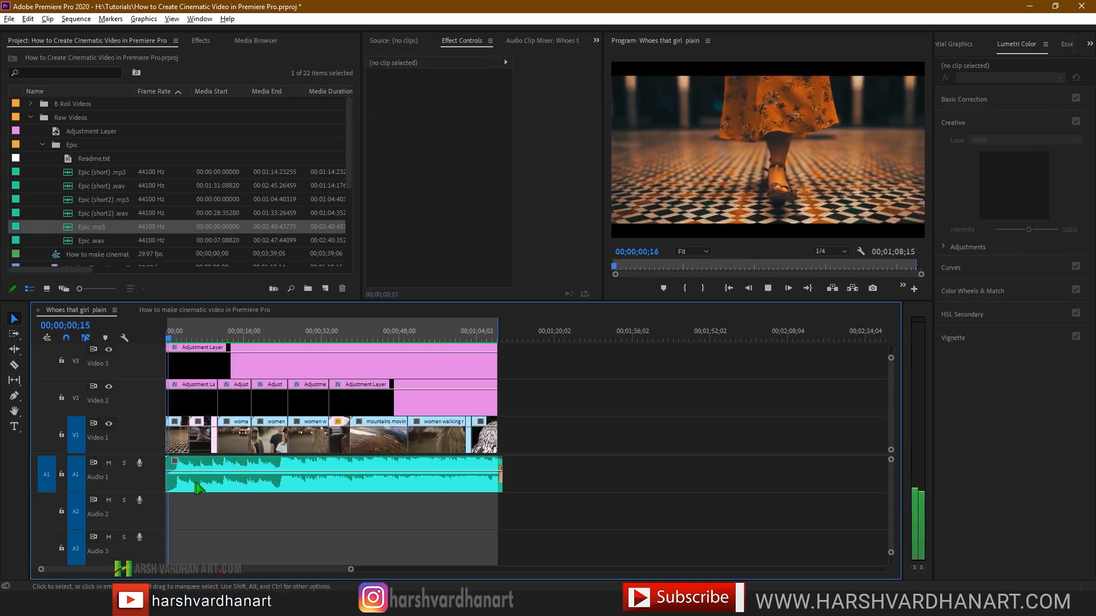
- Export the active sequence with the YouTube 1080p Full HD preset and queue it in Media Encoder
{"action": "left_click", "coordinate": [437, 437]}
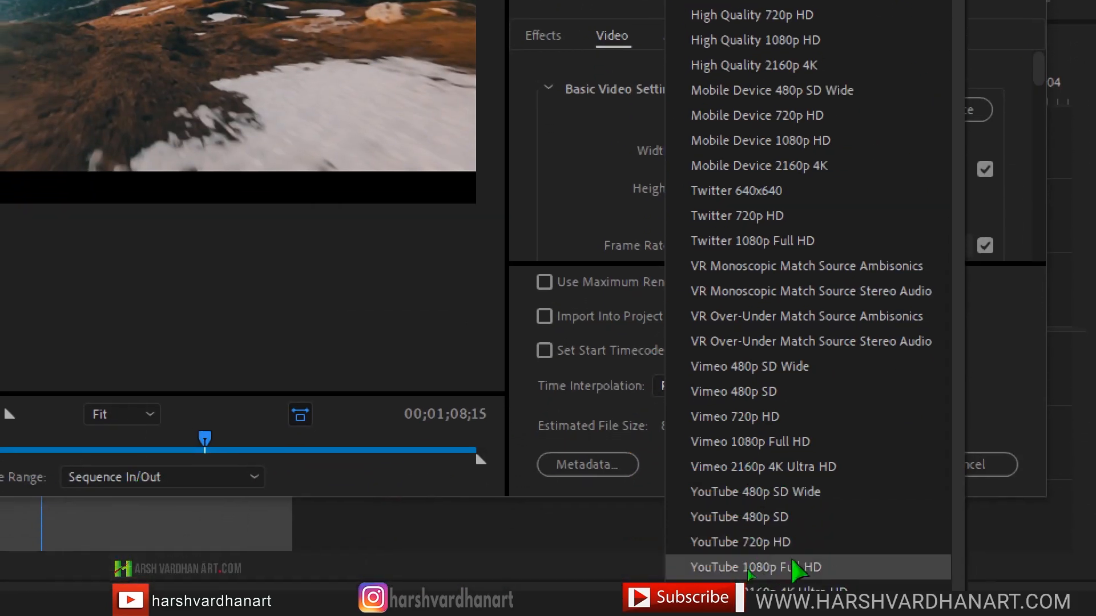
{"action": "left_click", "coordinate": [756, 567]}
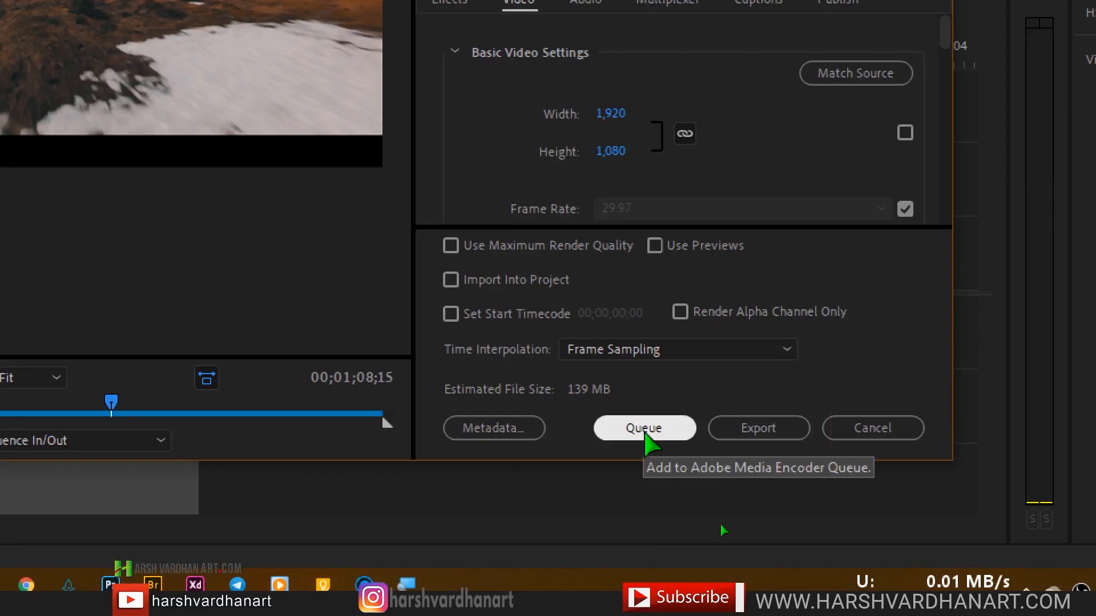
{"action": "left_click", "coordinate": [643, 428]}
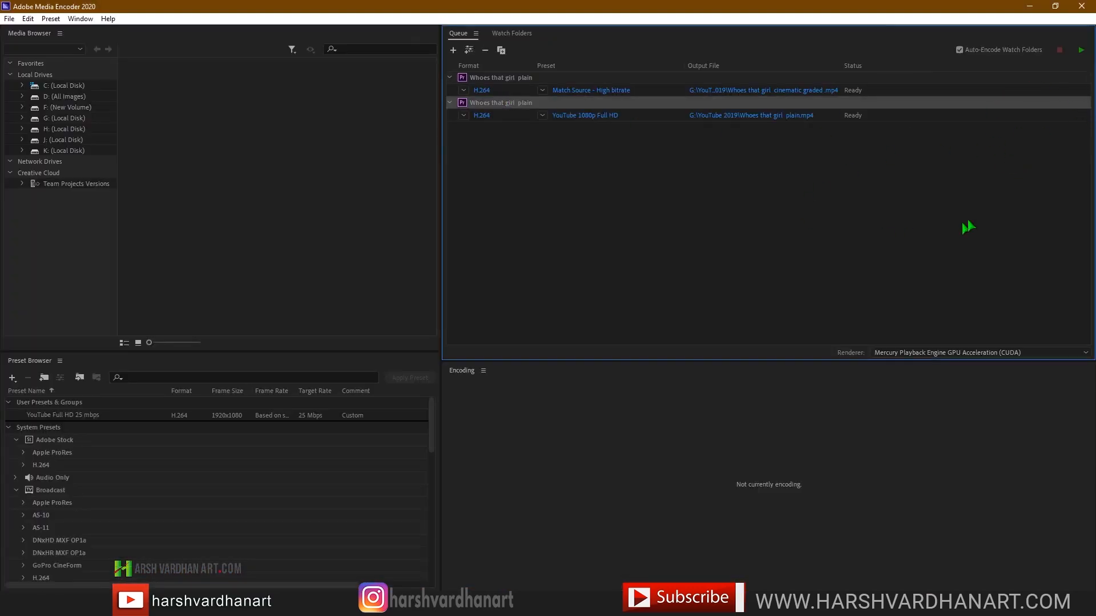
{"action": "mouse_move", "coordinate": [1032, 196]}
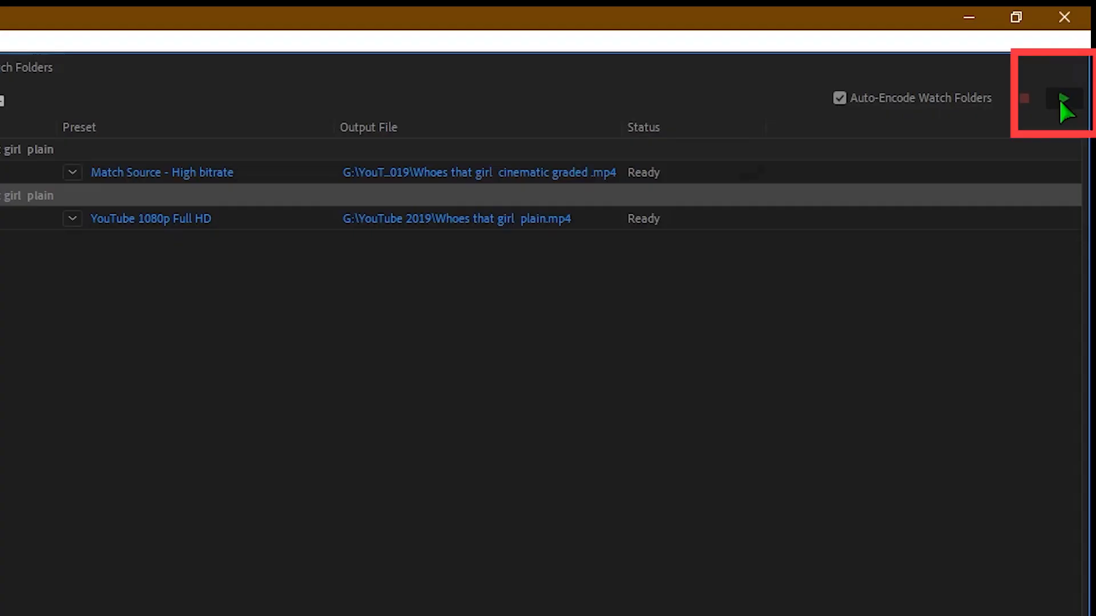
- Start the Media Encoder queue to render the Whoes that girl plain exports
{"action": "left_click", "coordinate": [1063, 103]}
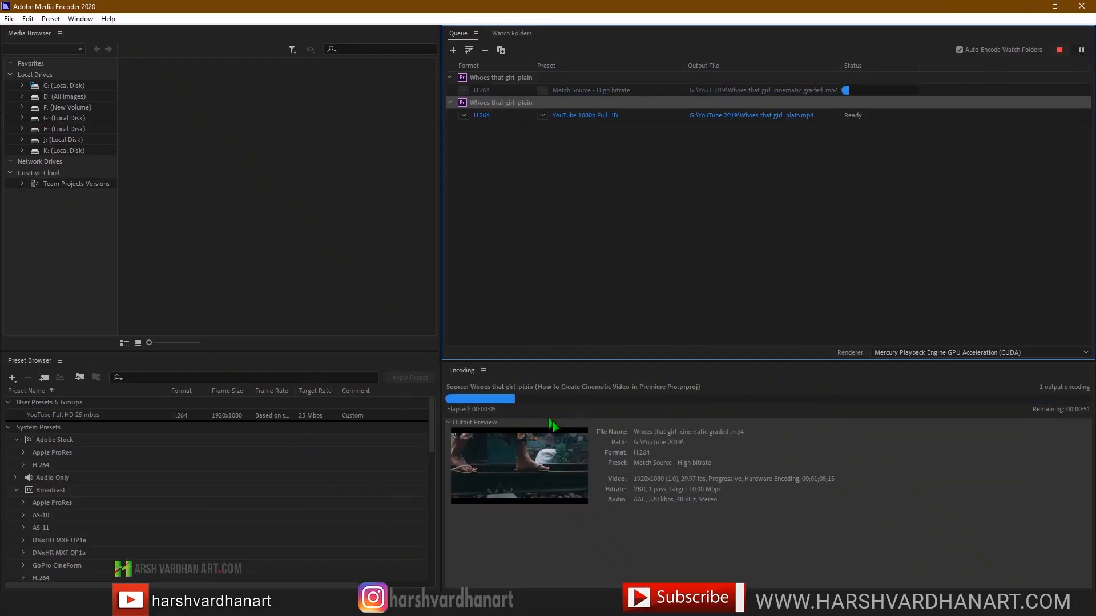